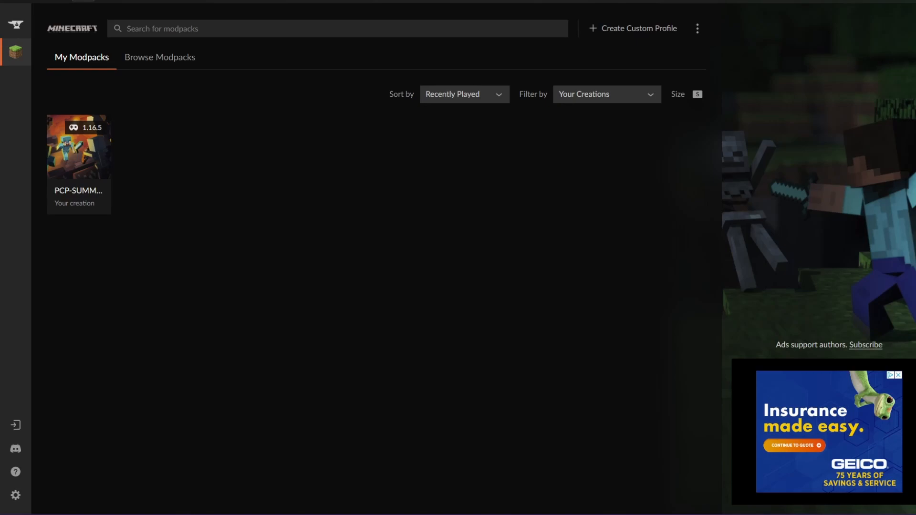
{"action": "mouse_move", "coordinate": [623, 151]}
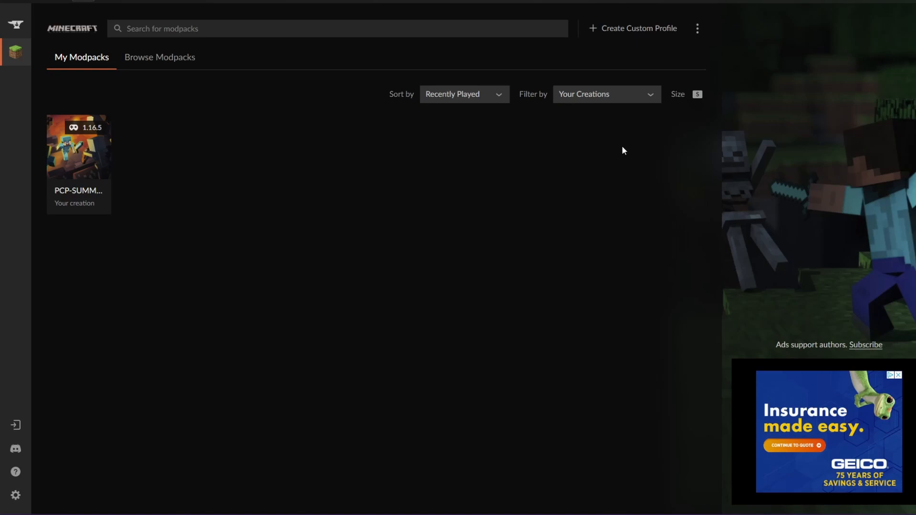
Start a custom profile named 'tut', keeping Minecraft 1.16.5 and forge-36.1.0.
{"action": "left_click", "coordinate": [637, 28]}
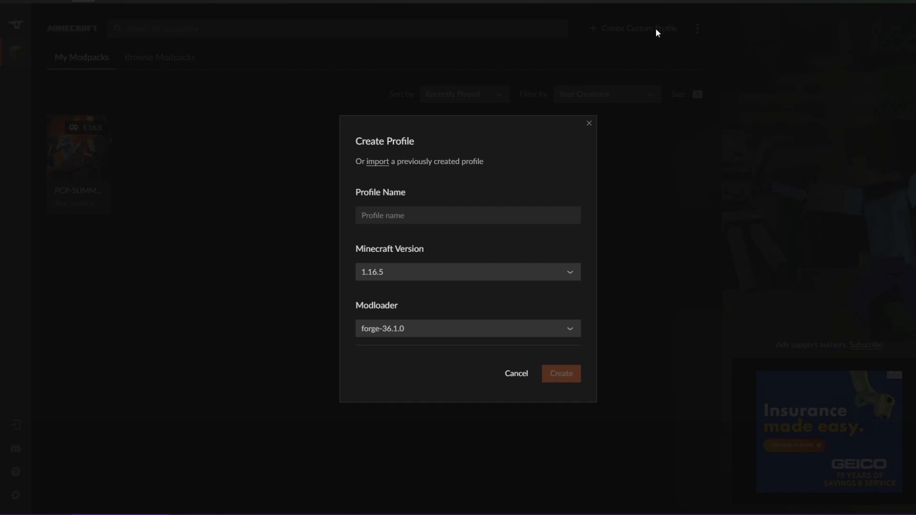
{"action": "left_click", "coordinate": [441, 215]}
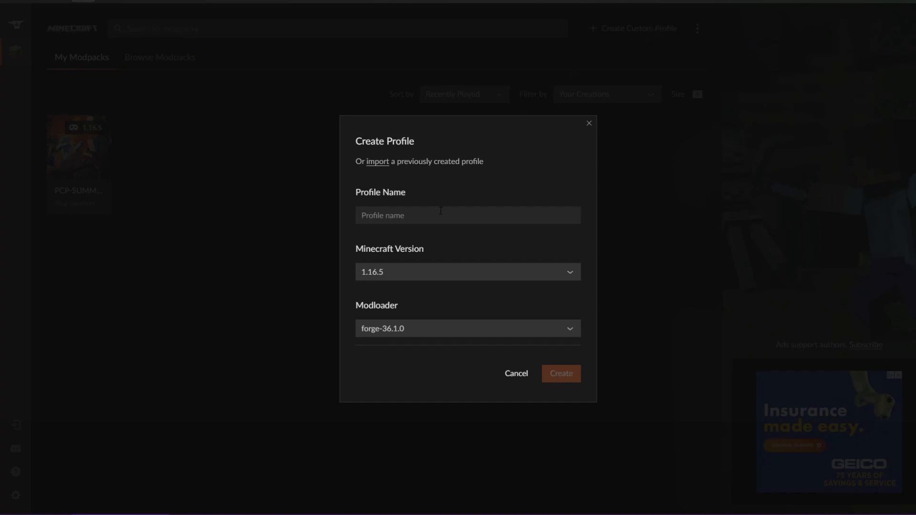
{"action": "type", "text": "tut"}
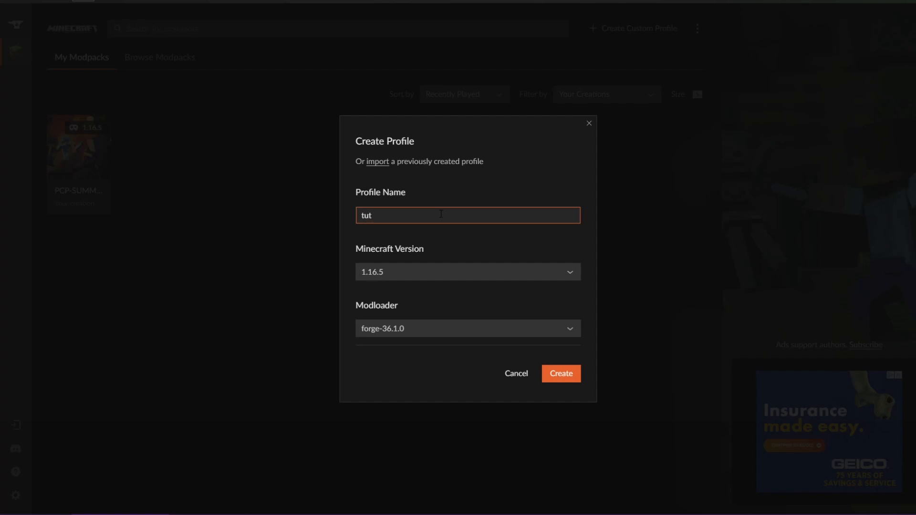
Import the PCP-SUMMER.zip archive from Downloads as a profile.
{"action": "left_click", "coordinate": [377, 161]}
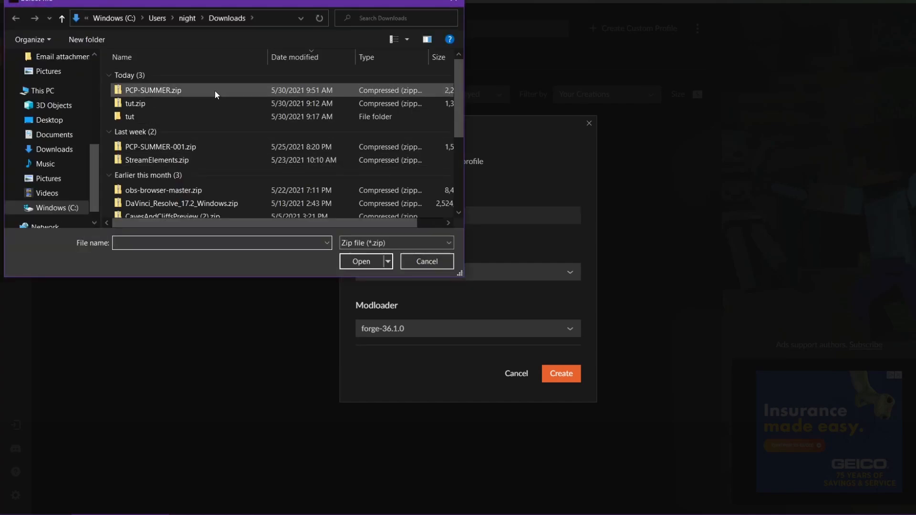
{"action": "left_click", "coordinate": [152, 90]}
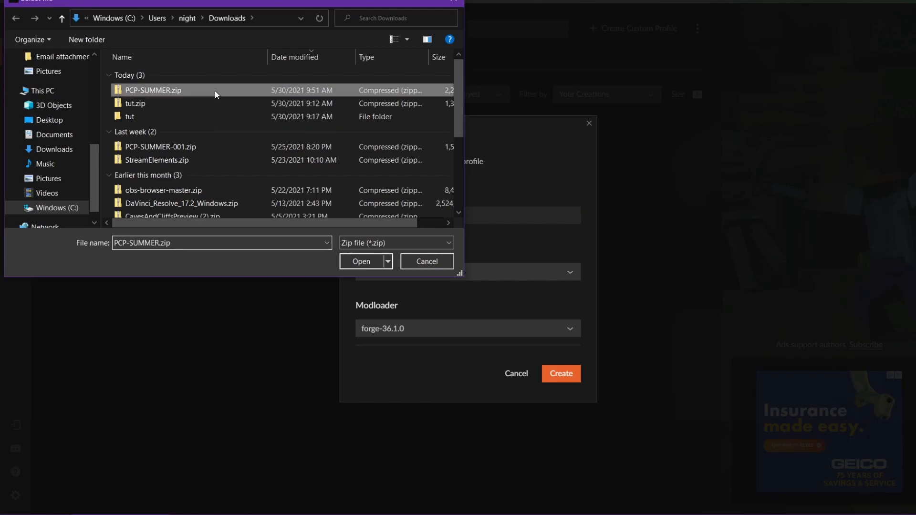
{"action": "left_click", "coordinate": [361, 261]}
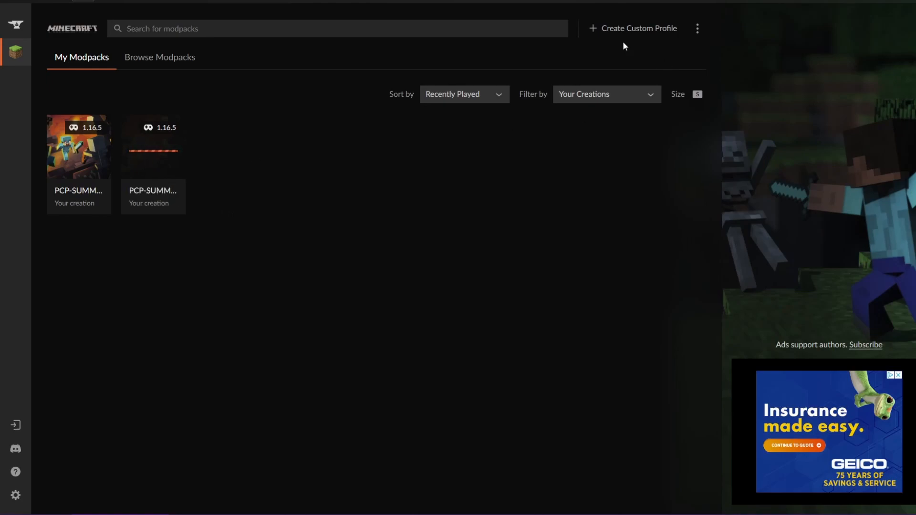
Create the custom profile 'tut' for Minecraft 1.16.5 with forge-36.1.0.
{"action": "left_click", "coordinate": [632, 28]}
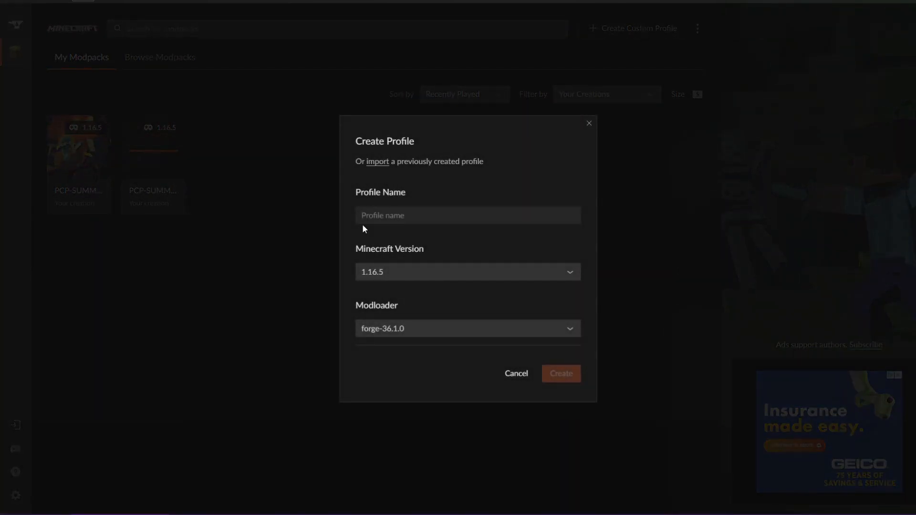
{"action": "type", "text": "tut"}
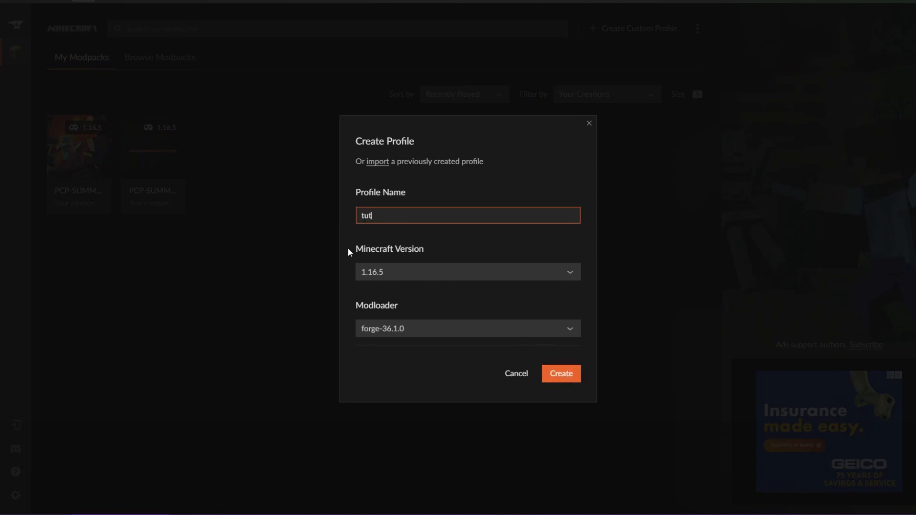
{"action": "mouse_move", "coordinate": [410, 344]}
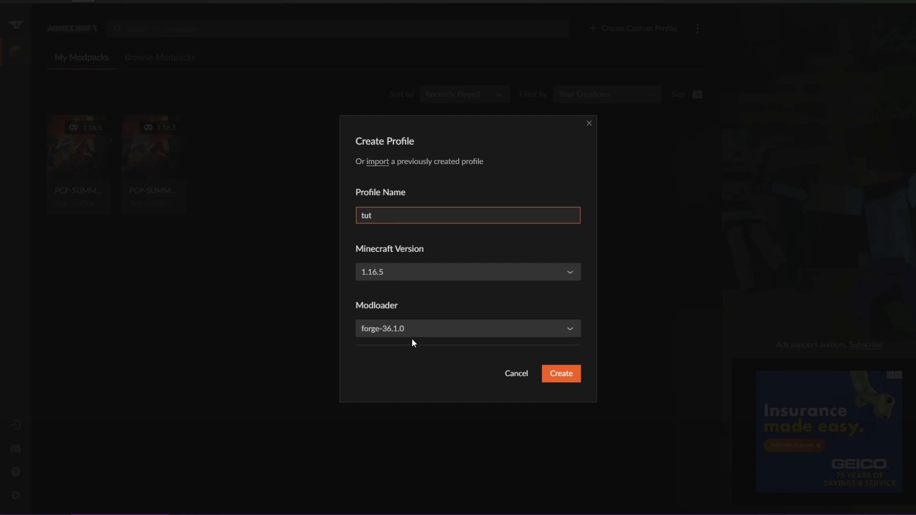
{"action": "mouse_move", "coordinate": [556, 353]}
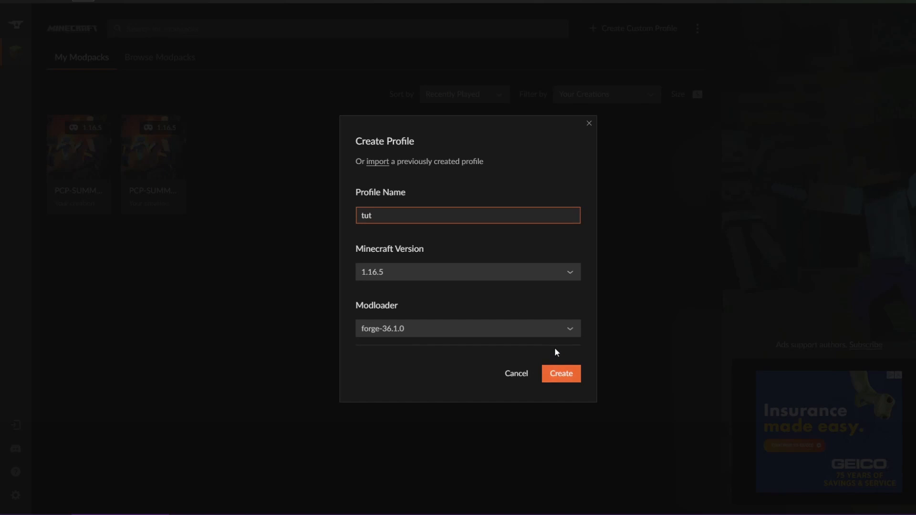
{"action": "left_click", "coordinate": [468, 328]}
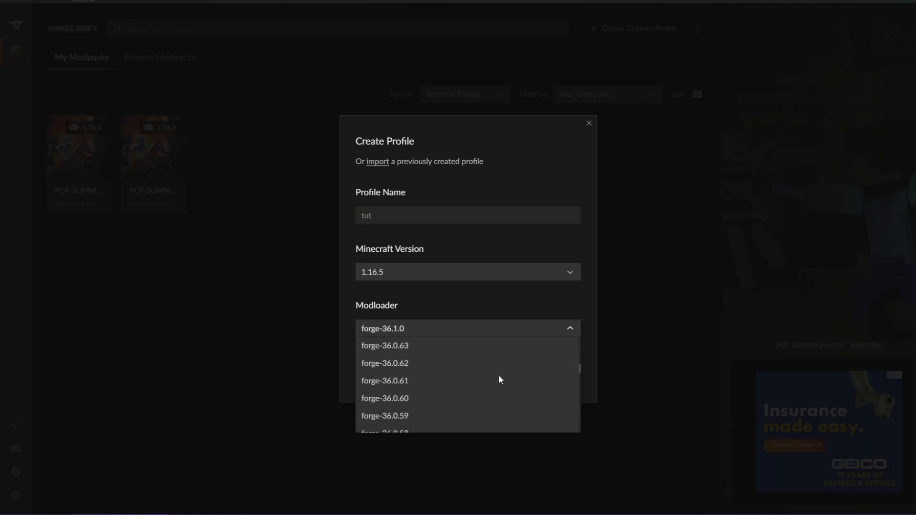
{"action": "scroll", "scroll_direction": "down", "scroll_amount": 3}
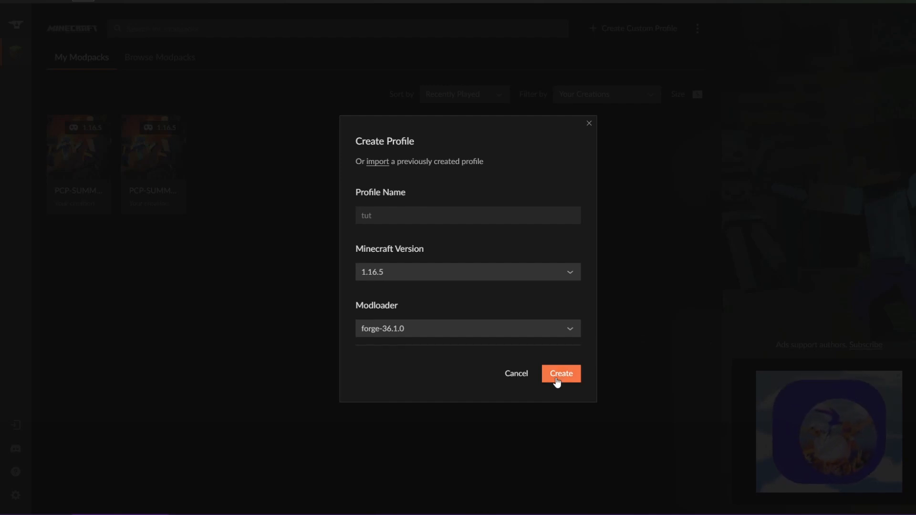
{"action": "left_click", "coordinate": [561, 374]}
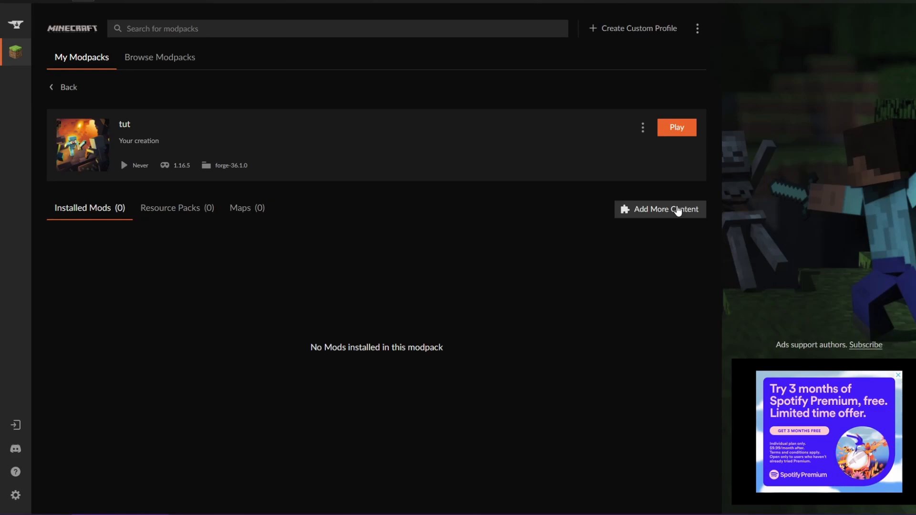
Search the add-content catalog for 'creat' and install the Create mod.
{"action": "left_click", "coordinate": [666, 209]}
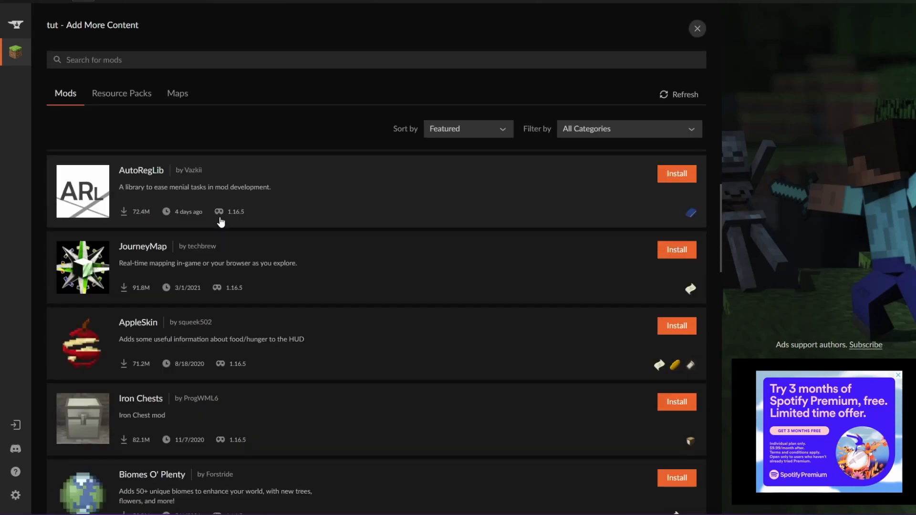
{"action": "scroll", "scroll_direction": "down", "scroll_amount": 3}
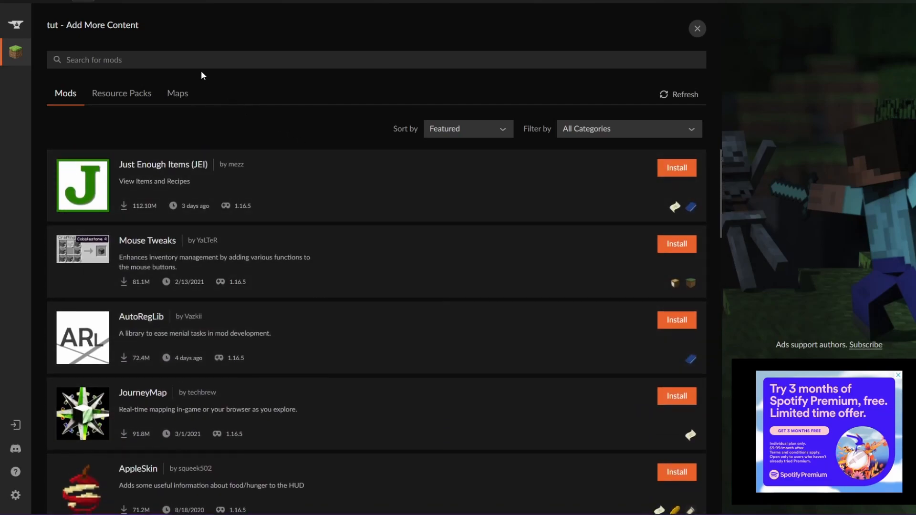
{"action": "type", "text": "create"}
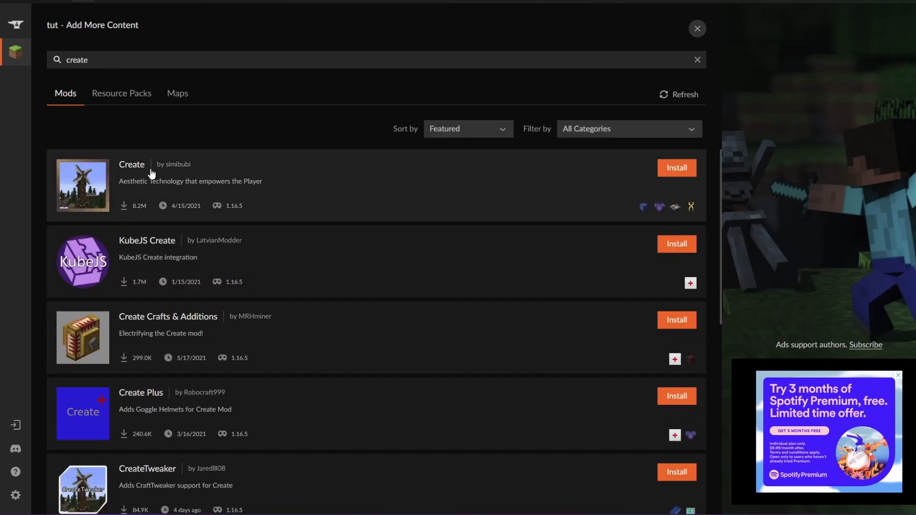
{"action": "left_click", "coordinate": [675, 168]}
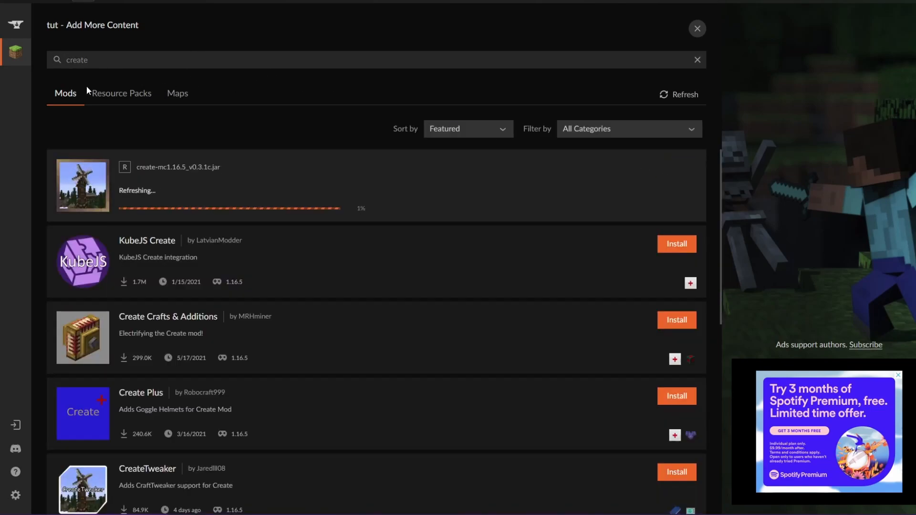
Check resource packs and maps matching create, then close the Add More Content window.
{"action": "left_click", "coordinate": [121, 94]}
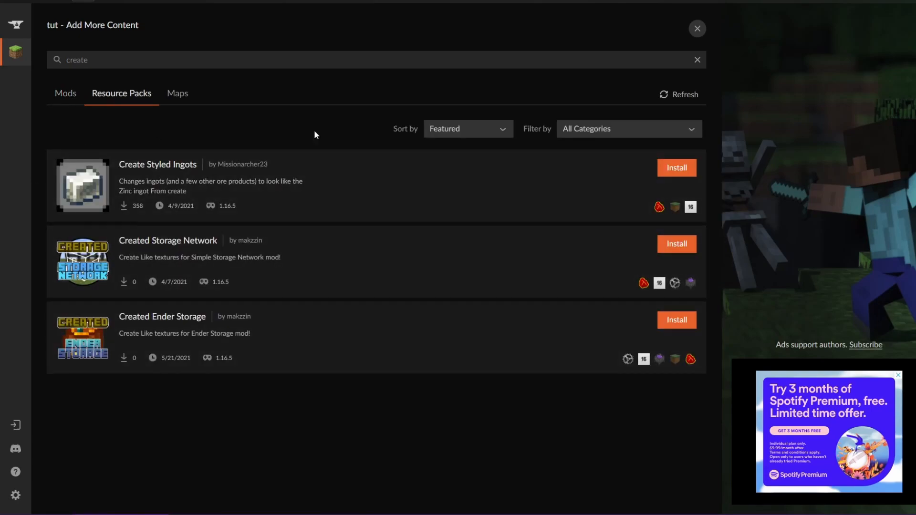
{"action": "left_click", "coordinate": [178, 93]}
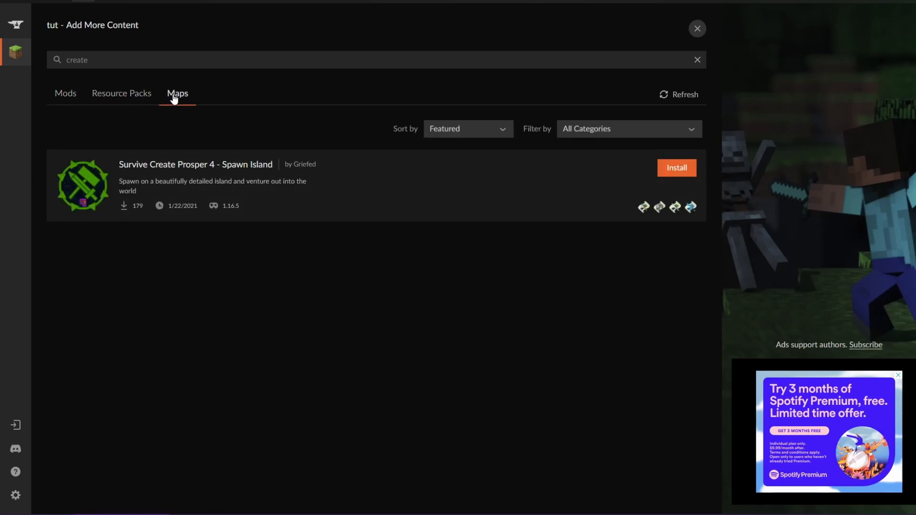
{"action": "left_click", "coordinate": [65, 93]}
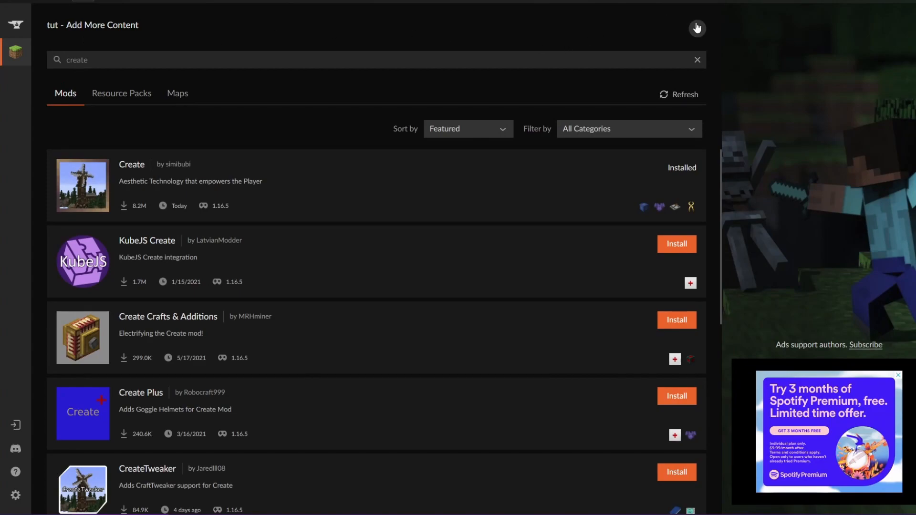
{"action": "left_click", "coordinate": [697, 28]}
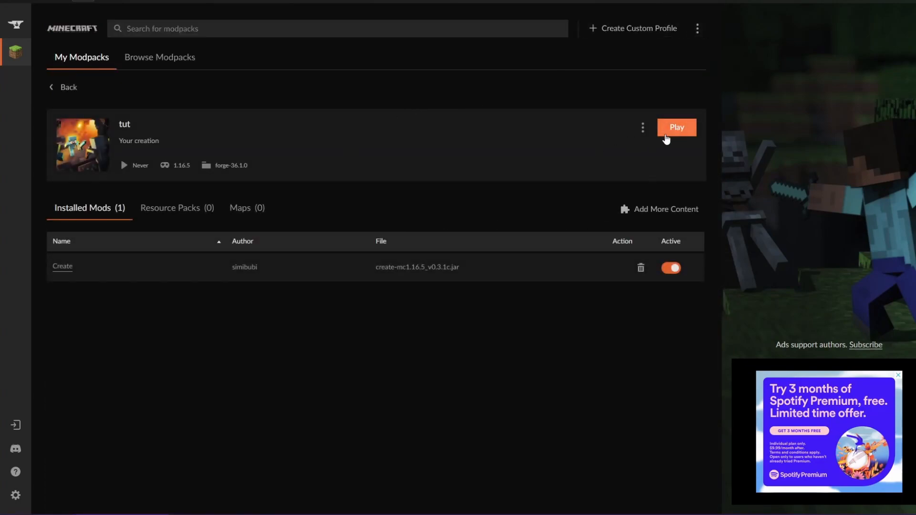
{"action": "mouse_move", "coordinate": [660, 61]}
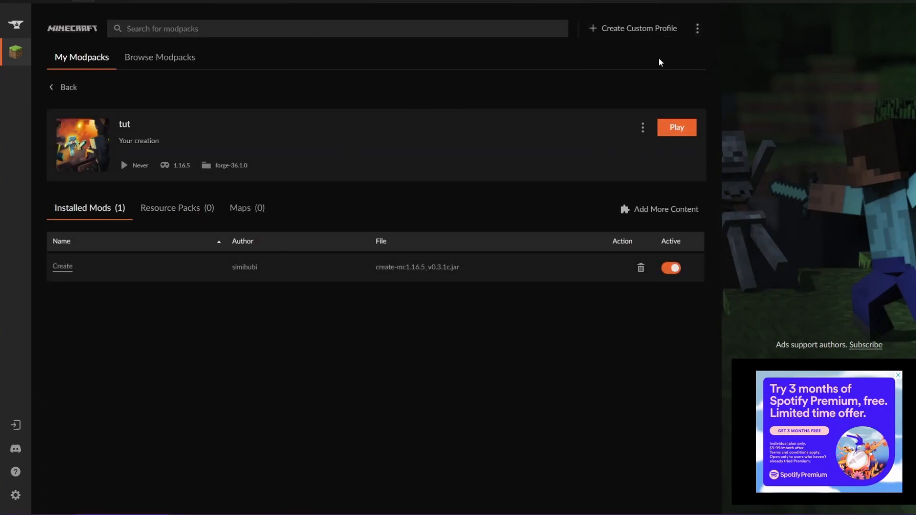
View the tut instance's mods folder in File Explorer, then close it.
{"action": "left_click", "coordinate": [642, 128]}
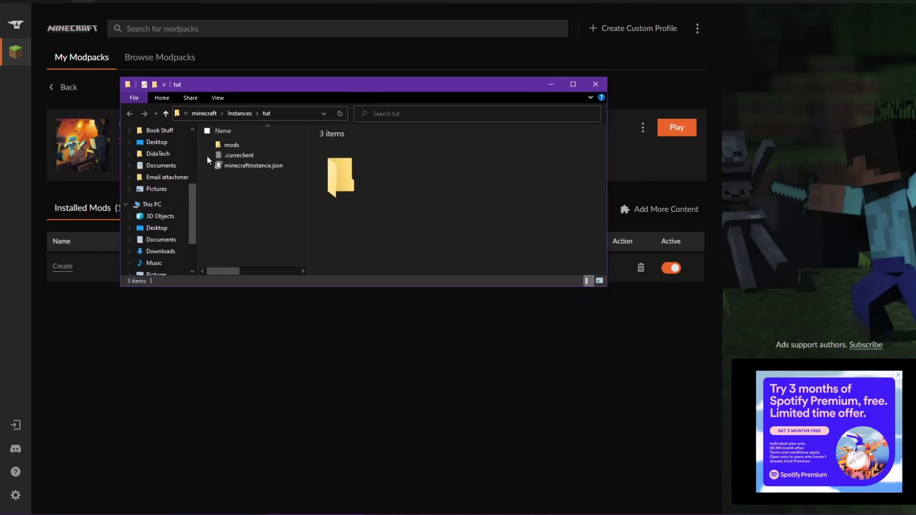
{"action": "double_click", "coordinate": [232, 145]}
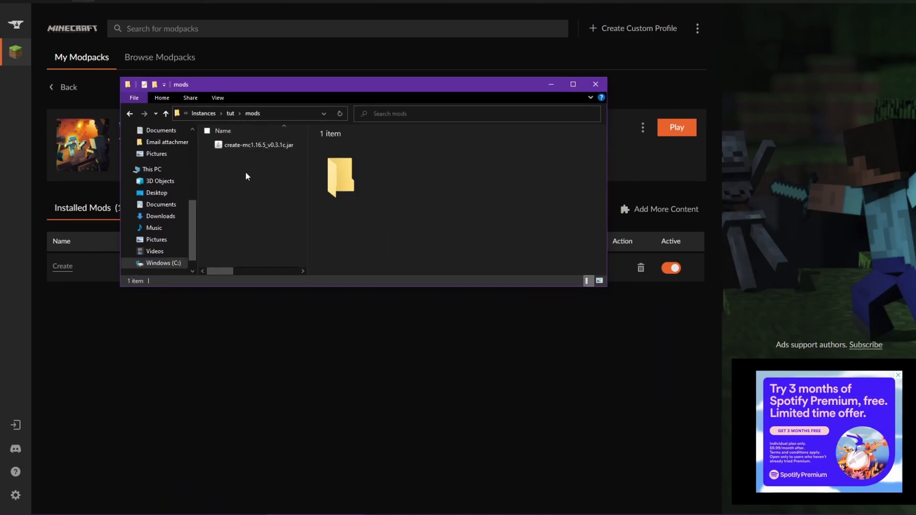
{"action": "mouse_move", "coordinate": [251, 161]}
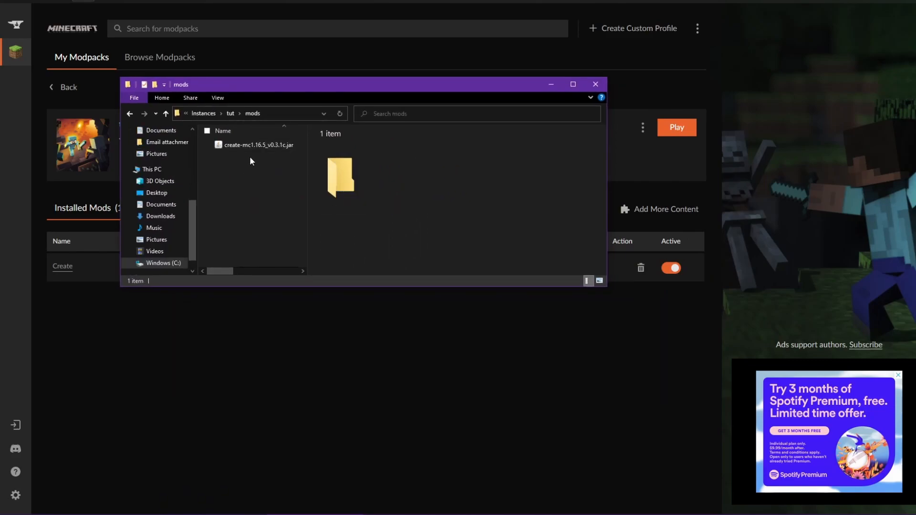
{"action": "mouse_move", "coordinate": [676, 135]}
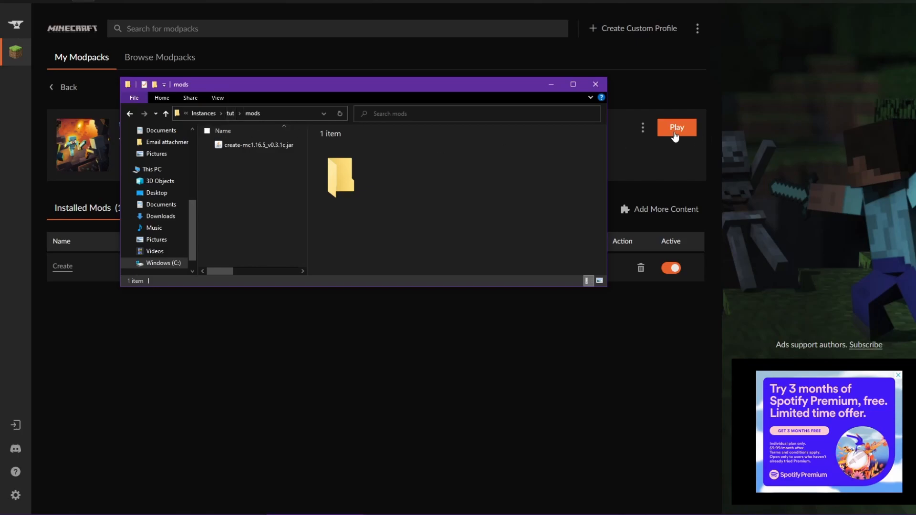
{"action": "left_click", "coordinate": [643, 128]}
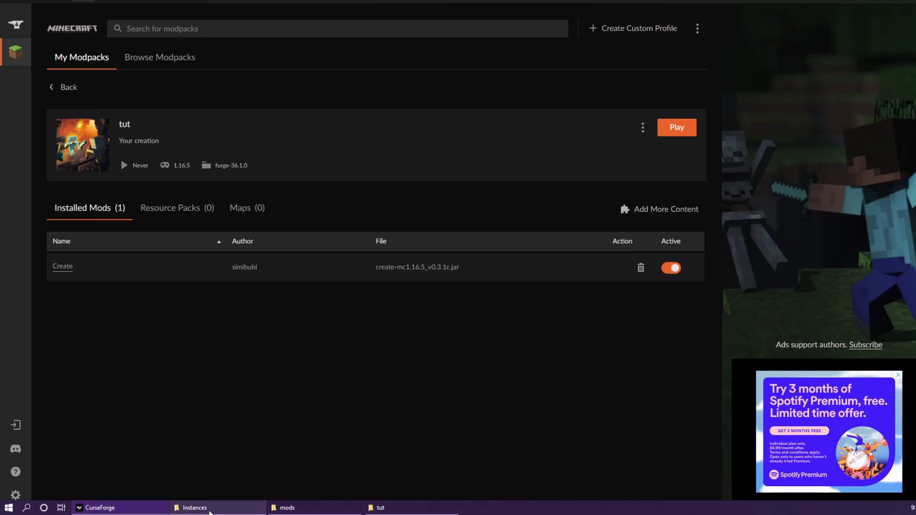
{"action": "left_click", "coordinate": [379, 507]}
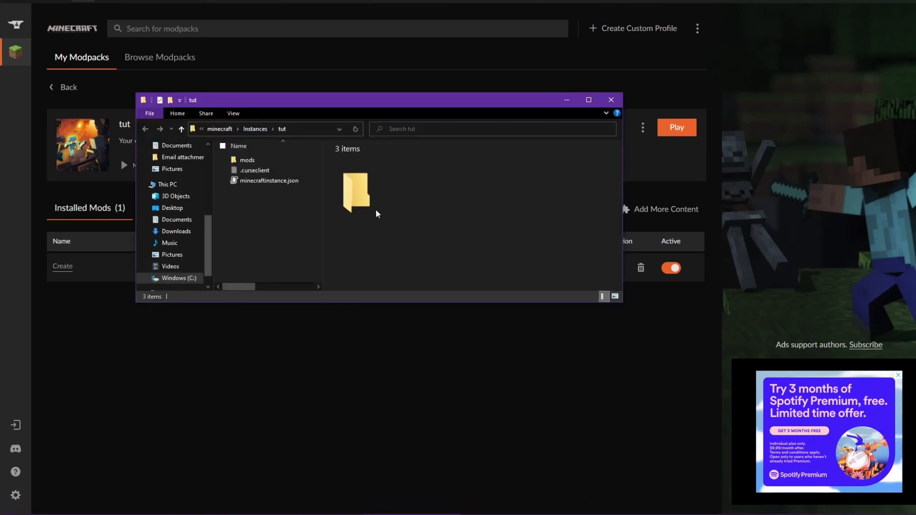
{"action": "left_click", "coordinate": [269, 181]}
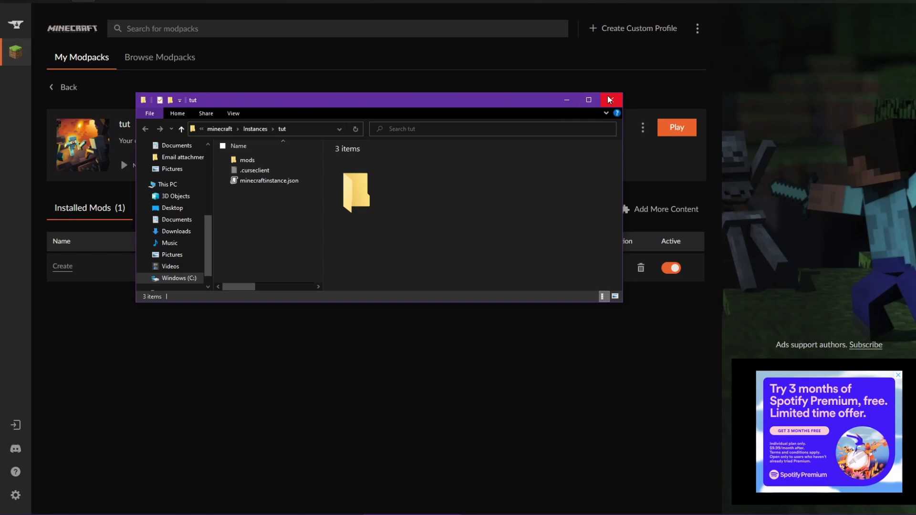
{"action": "left_click", "coordinate": [610, 99]}
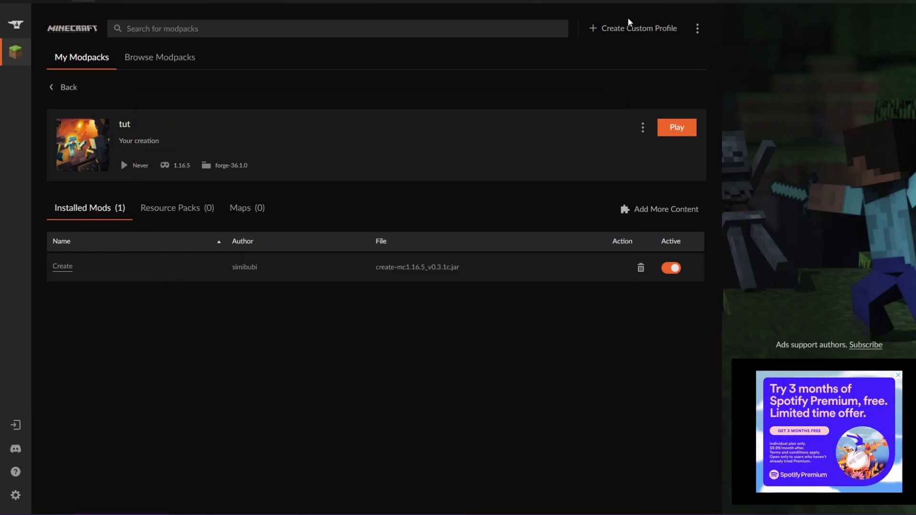
Cancel a new-profile form and bring up the tut profile's options menu.
{"action": "left_click", "coordinate": [637, 27]}
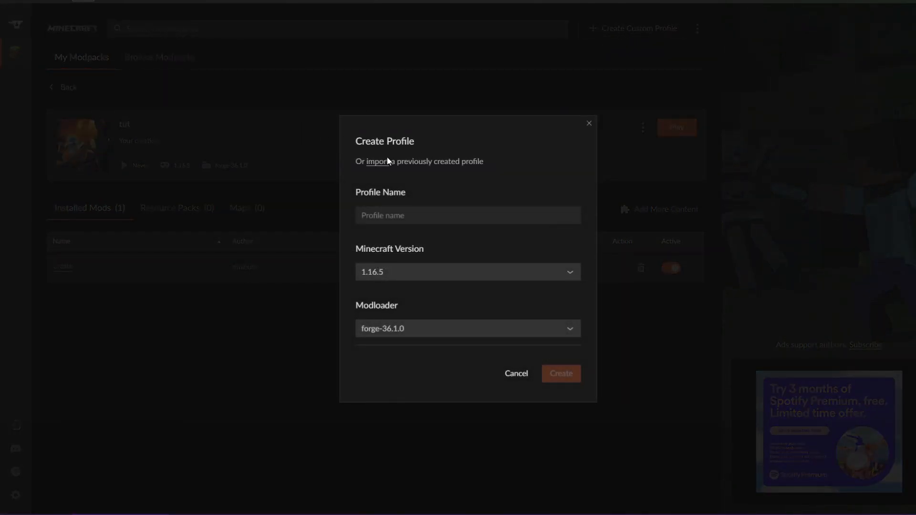
{"action": "left_click", "coordinate": [516, 374]}
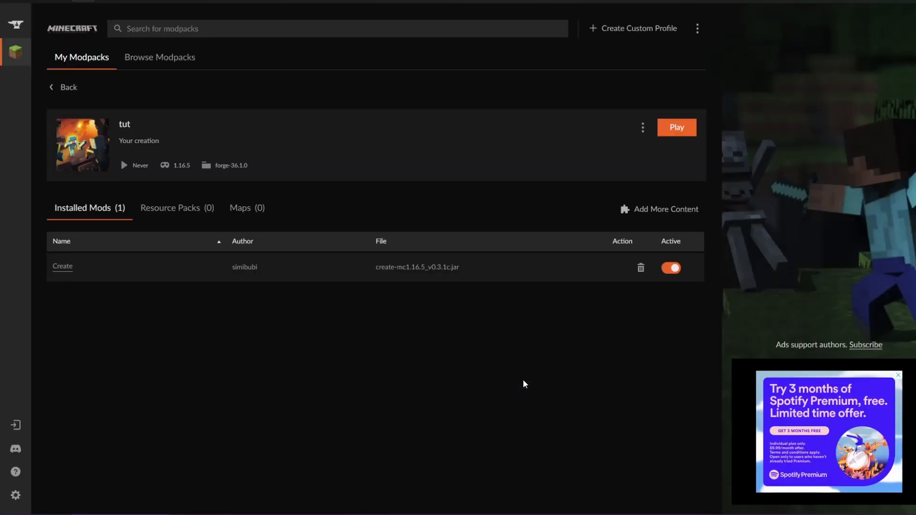
{"action": "left_click", "coordinate": [643, 128]}
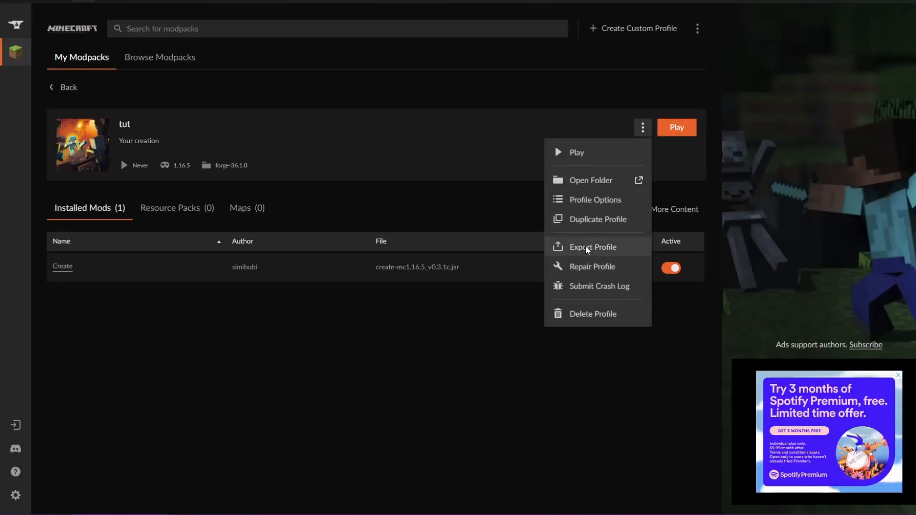
Export the tut profile with its mods folder as tut.zip in Downloads.
{"action": "left_click", "coordinate": [593, 247]}
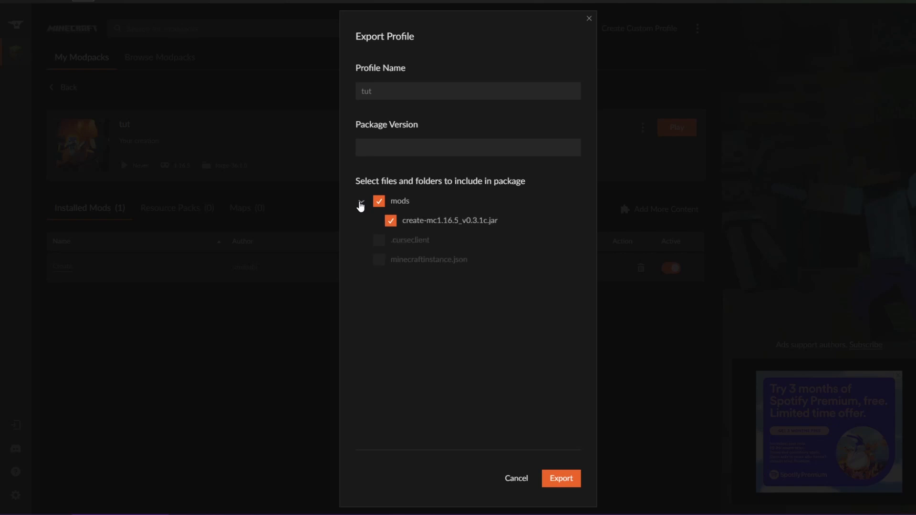
{"action": "left_click", "coordinate": [361, 202]}
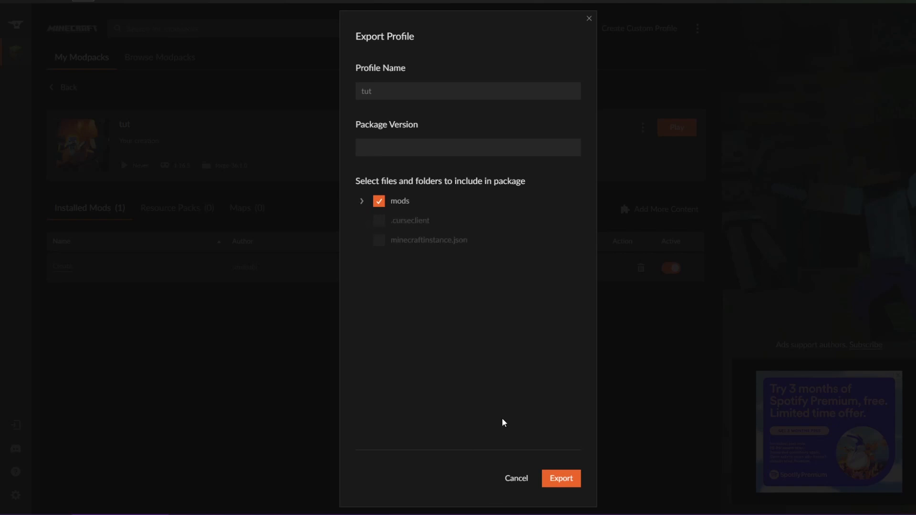
{"action": "left_click", "coordinate": [561, 479]}
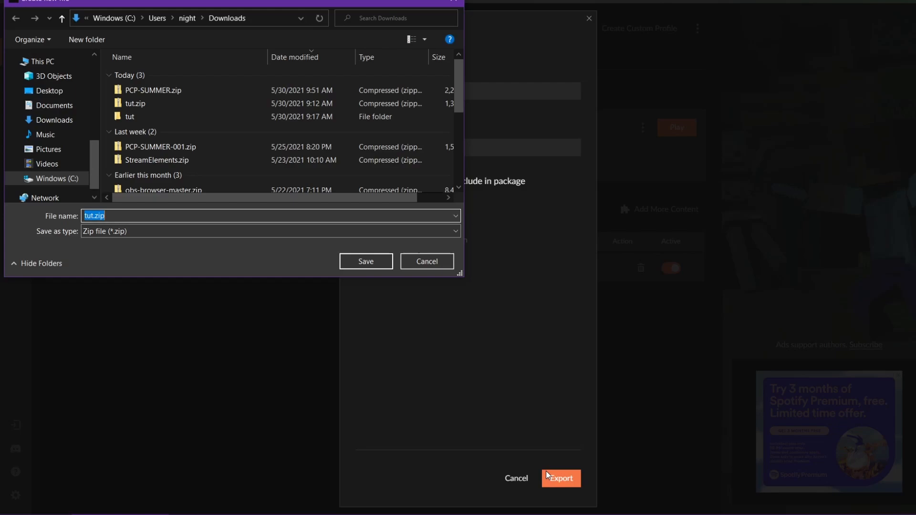
{"action": "mouse_move", "coordinate": [477, 264]}
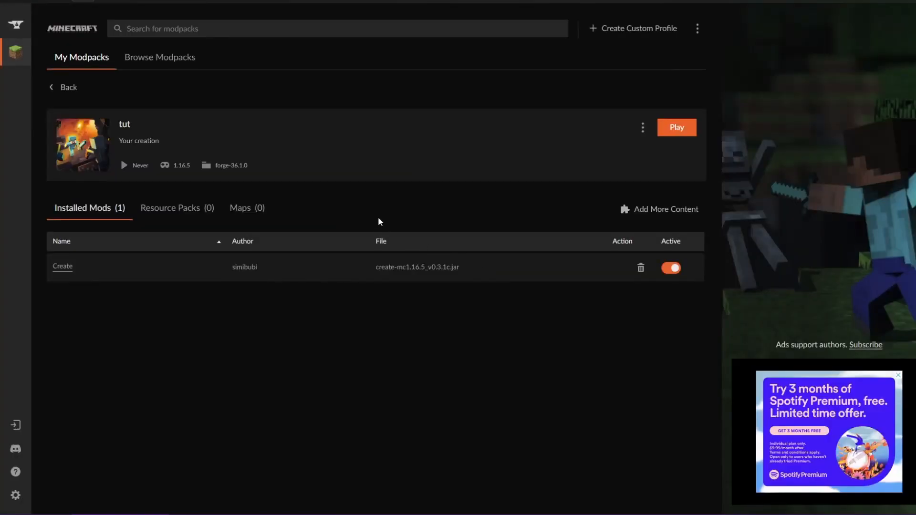
{"action": "mouse_move", "coordinate": [381, 209]}
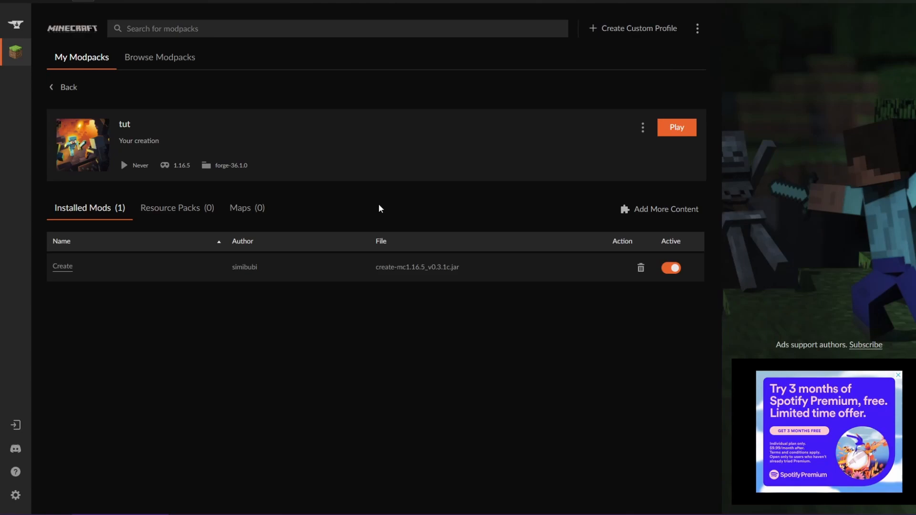